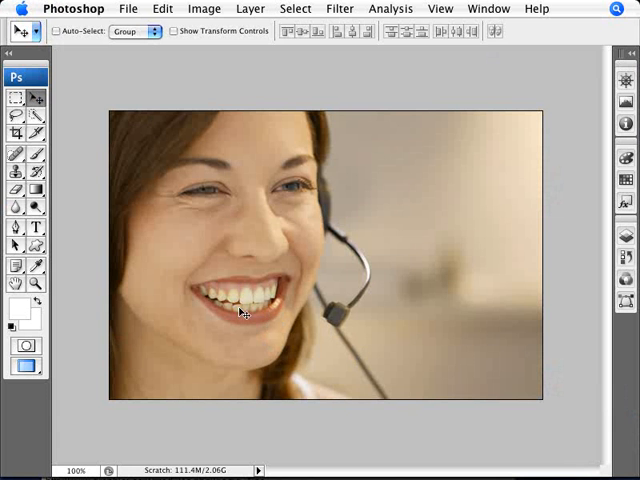
mouse_move(253, 309)
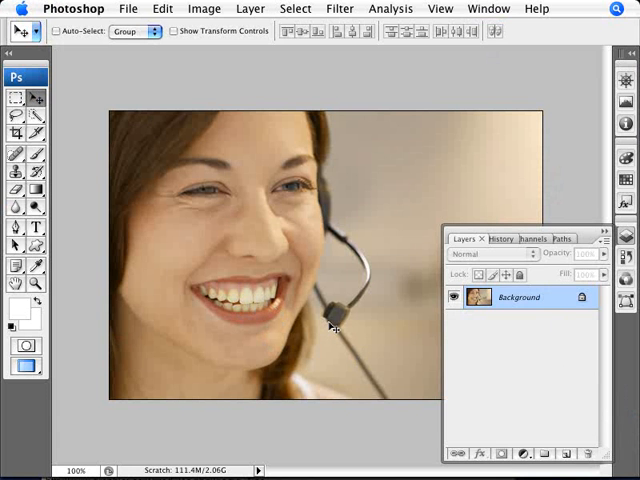
List the available adjustment layer types from the Layers panel
left_click(516, 449)
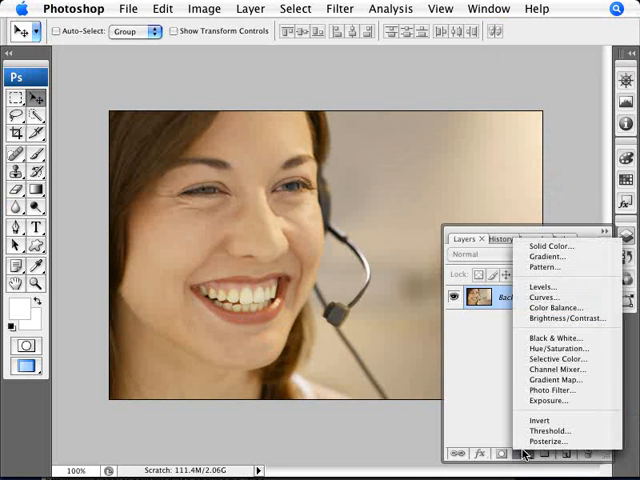
mouse_move(547, 349)
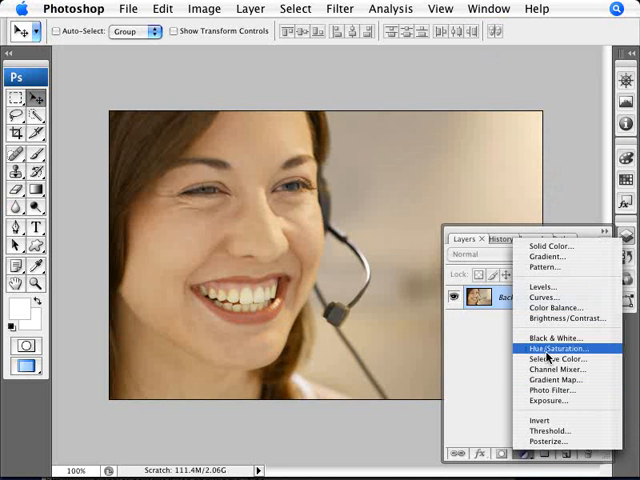
Add a Hue/Saturation adjustment layer above the portrait with all values left at zero
left_click(559, 349)
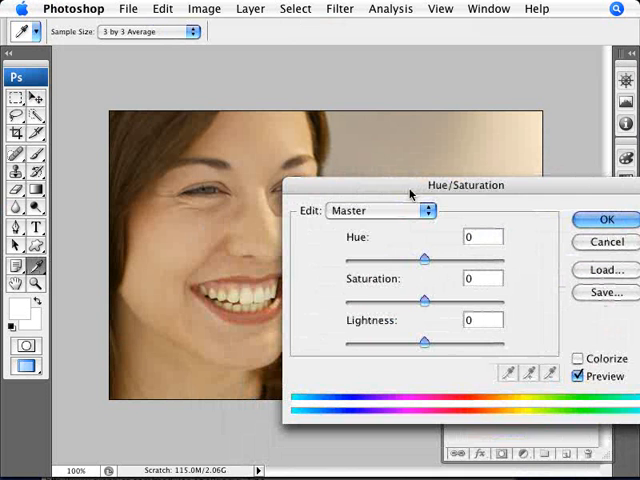
mouse_move(237, 318)
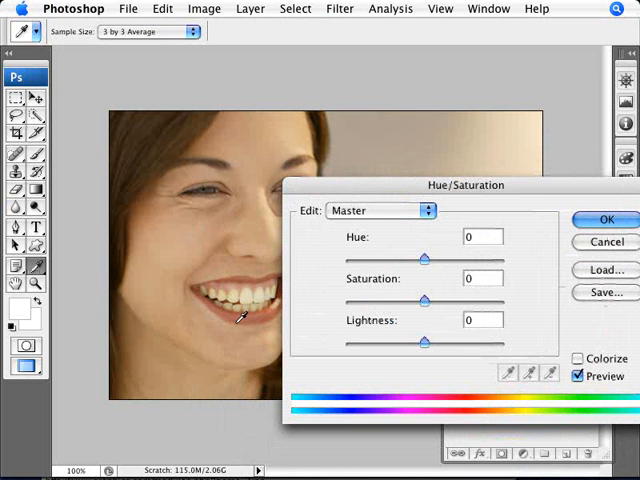
mouse_move(372, 295)
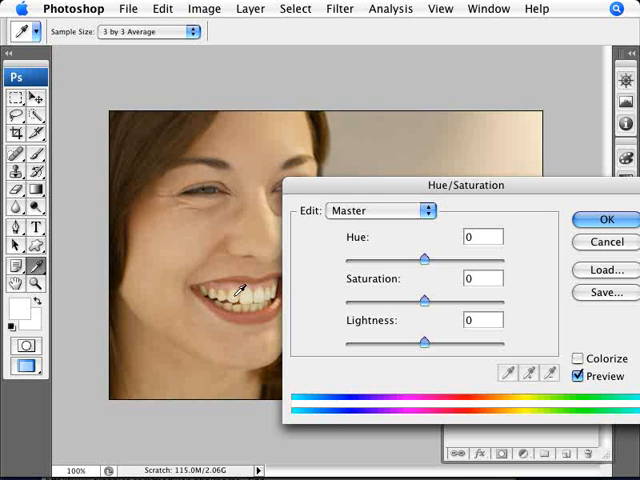
mouse_move(299, 300)
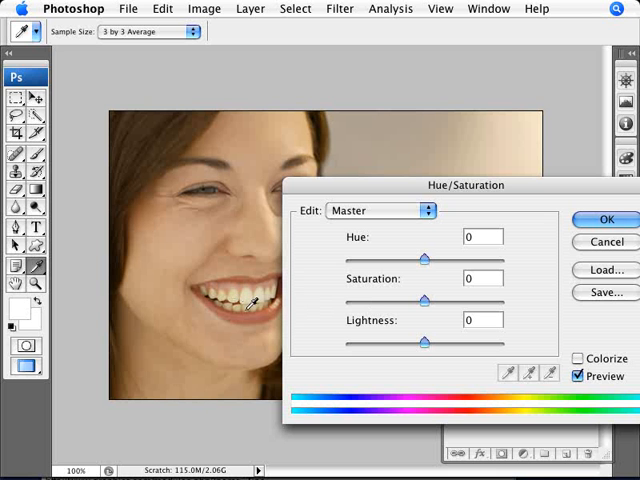
mouse_move(383, 326)
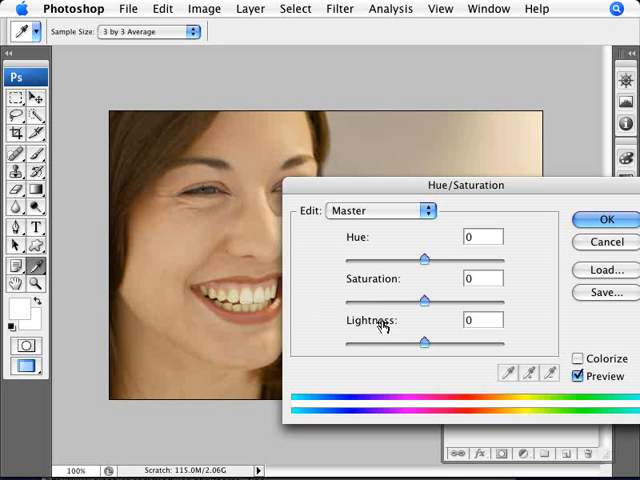
mouse_move(410, 342)
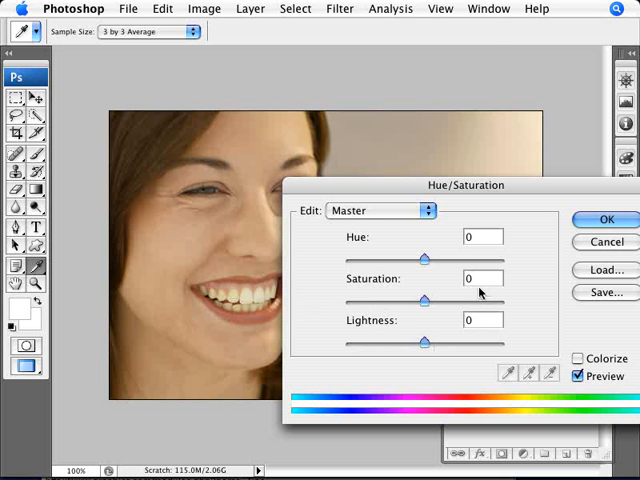
left_click(604, 219)
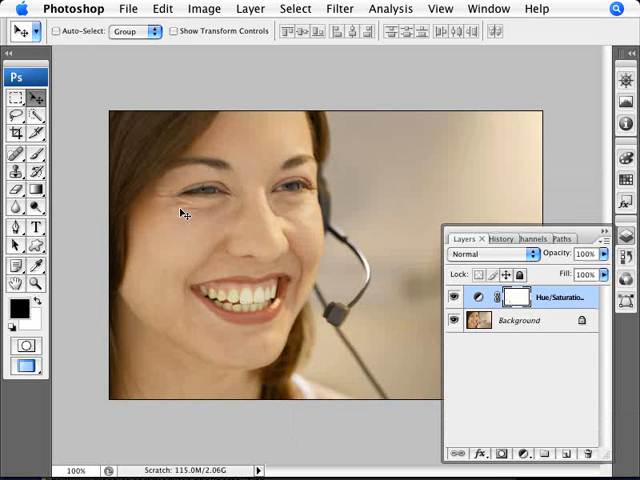
mouse_move(365, 302)
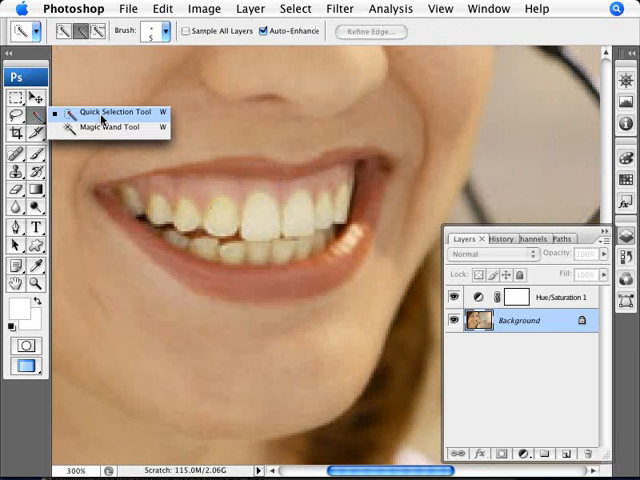
mouse_move(97, 127)
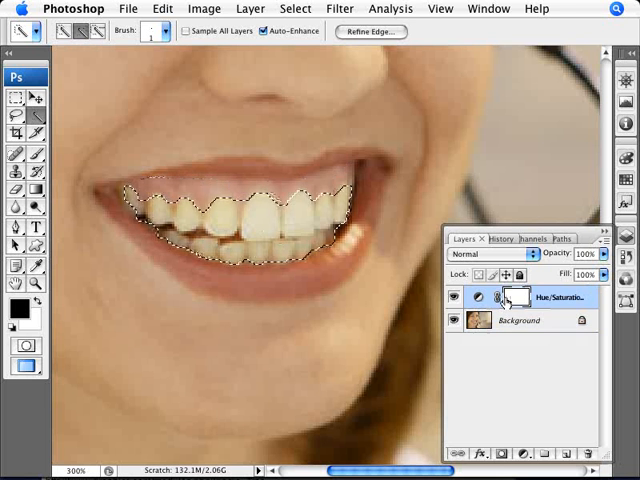
mouse_move(509, 297)
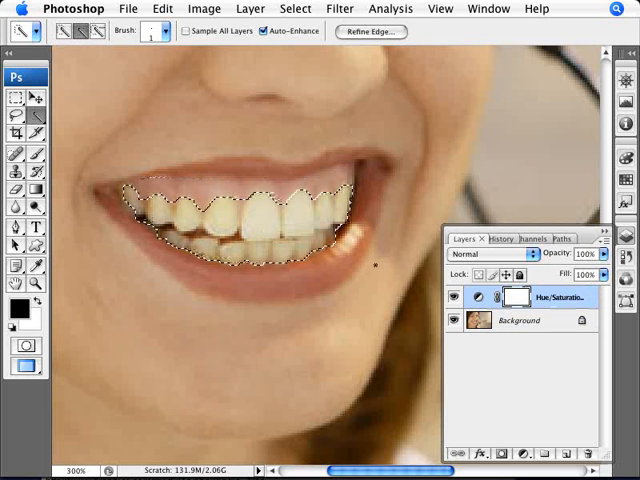
Invert the teeth selection so everything except the teeth is selected
left_click(295, 9)
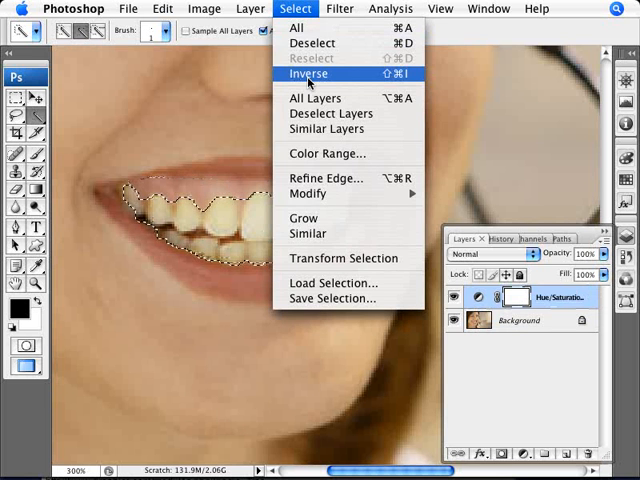
left_click(309, 74)
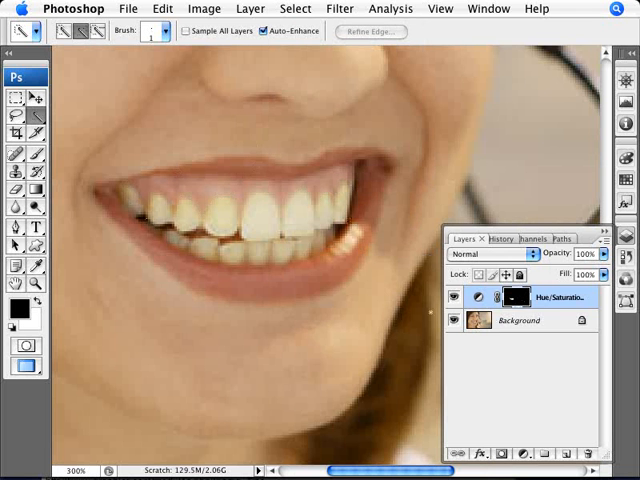
mouse_move(483, 297)
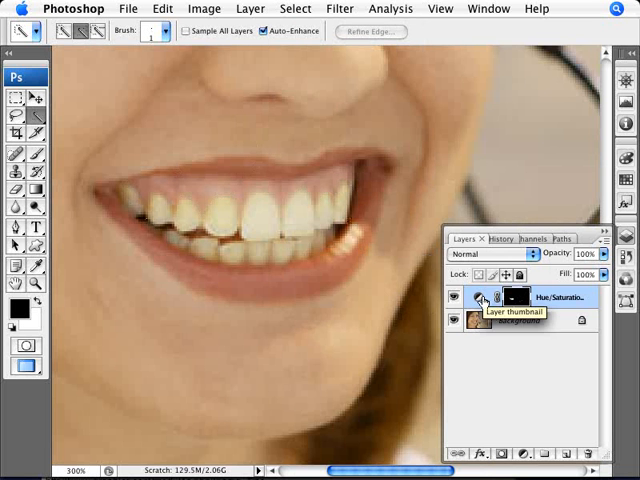
mouse_move(512, 298)
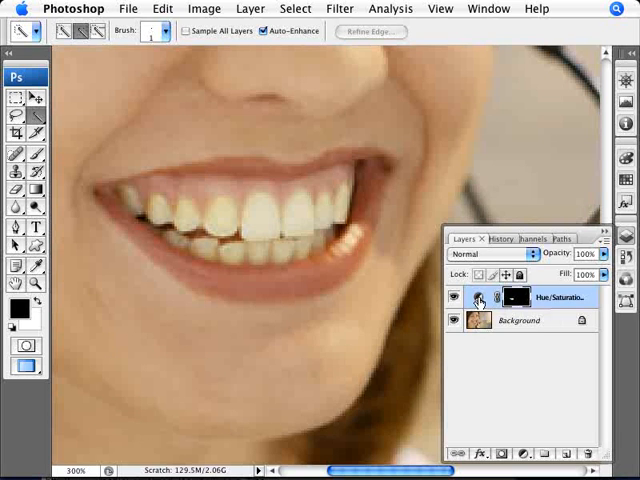
Reopen the Hue/Saturation settings and trial Lightness darker and lighter, returning it to neutral
double_click(480, 297)
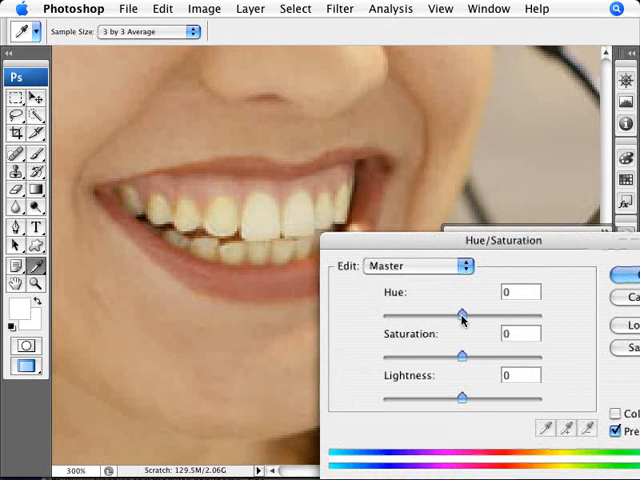
mouse_move(464, 390)
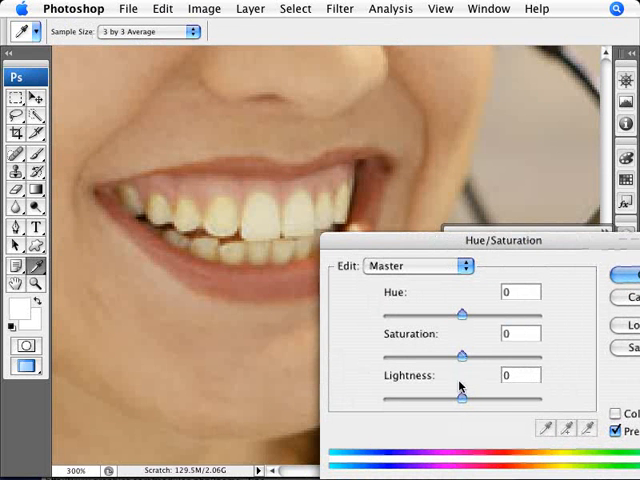
left_click_drag(461, 397, 428, 397)
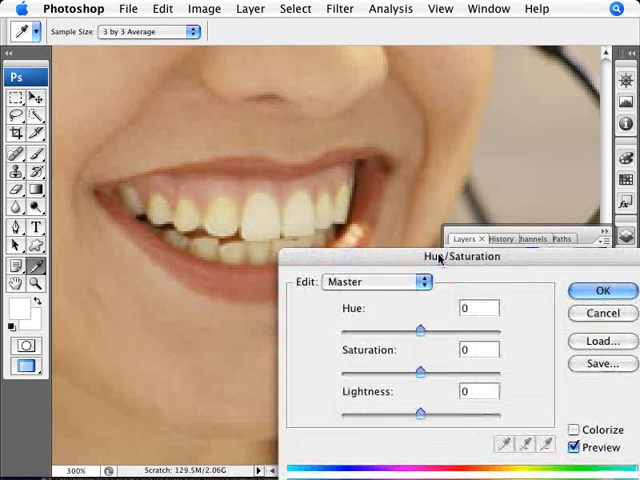
left_click_drag(420, 412, 400, 412)
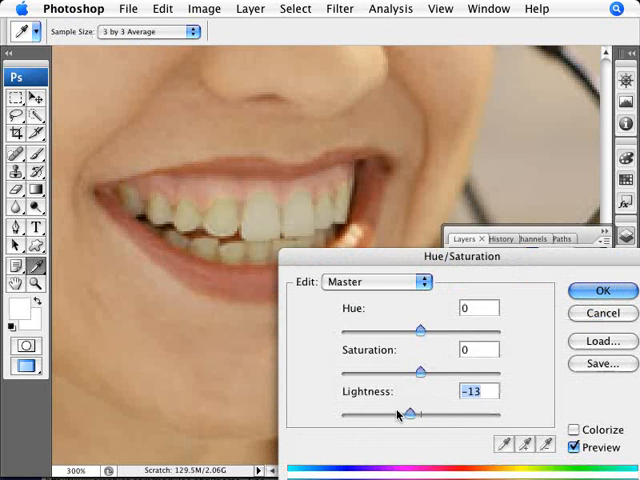
left_click_drag(408, 414, 383, 414)
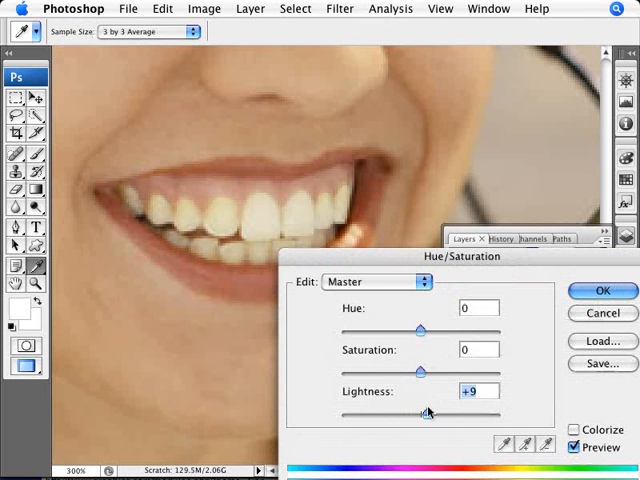
left_click_drag(427, 412, 420, 412)
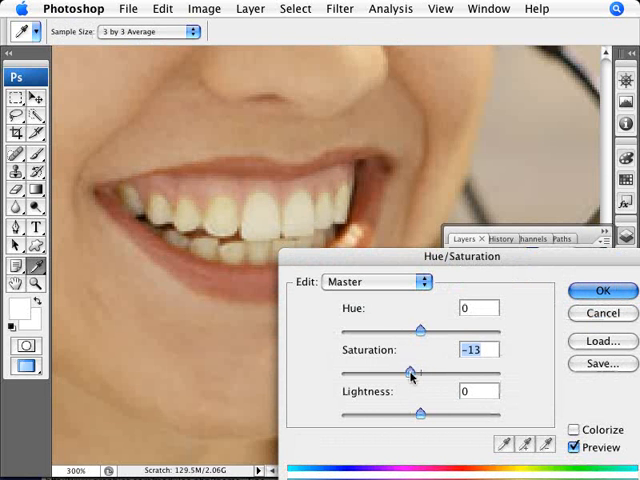
Whiten the teeth with Saturation -35 and Lightness +15 and apply the adjustment
left_click_drag(410, 372, 392, 372)
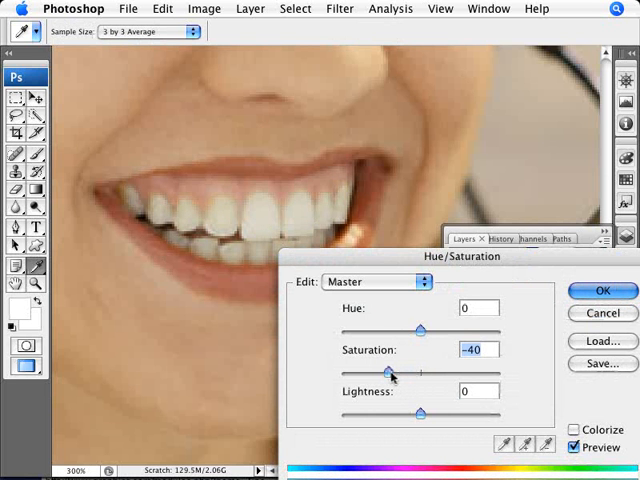
left_click_drag(390, 367, 394, 367)
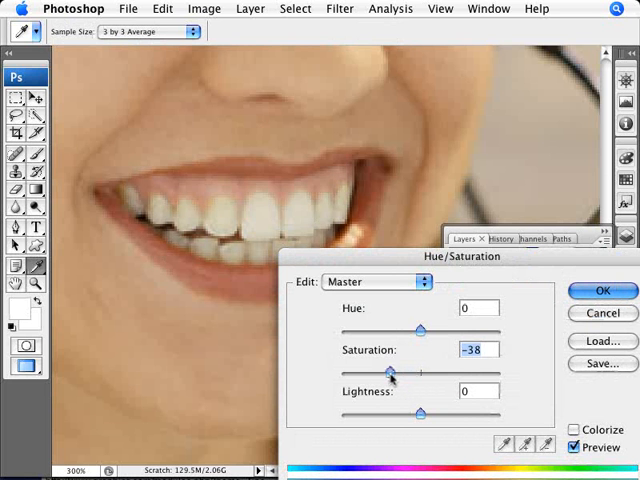
left_click_drag(391, 371, 400, 371)
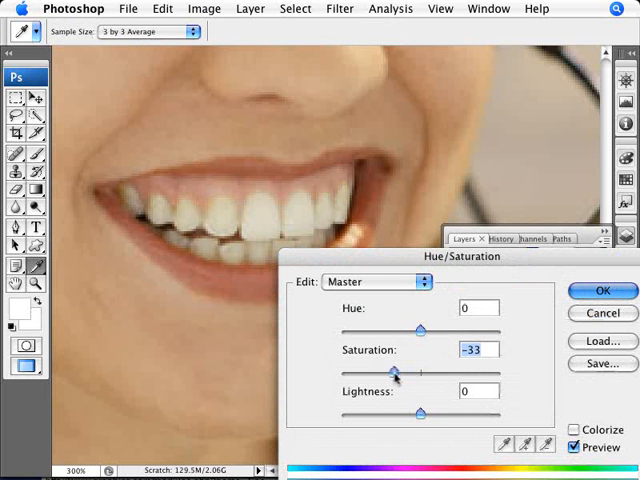
left_click_drag(393, 373, 398, 373)
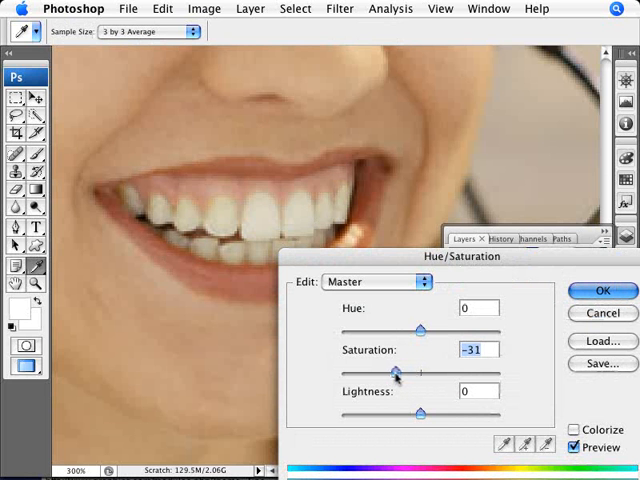
left_click_drag(393, 373, 390, 373)
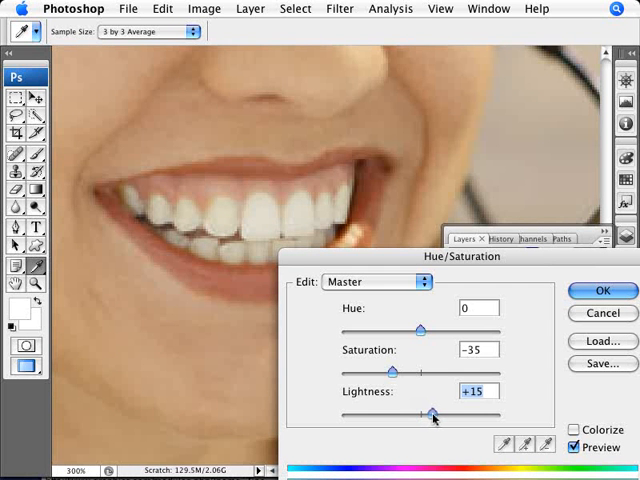
left_click_drag(432, 412, 434, 412)
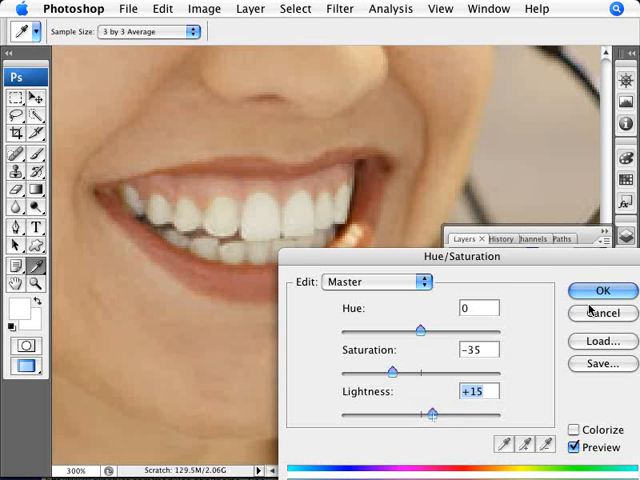
left_click(602, 291)
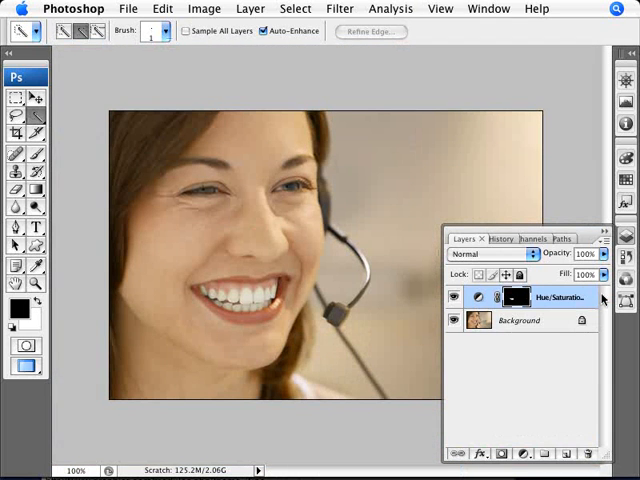
Toggle the Hue/Saturation layer's visibility to compare the whitened teeth with the original
left_click(456, 297)
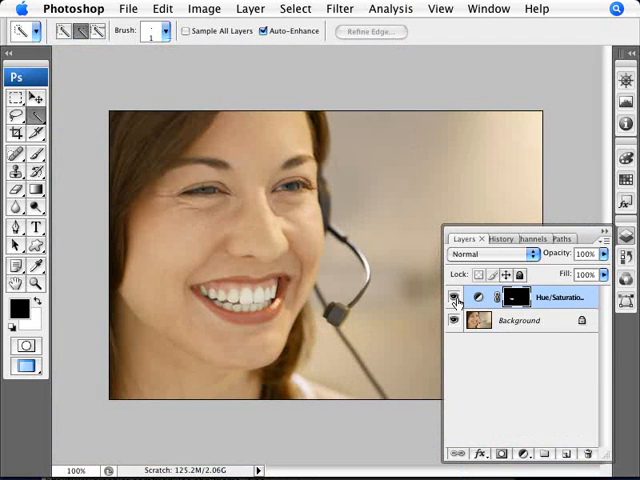